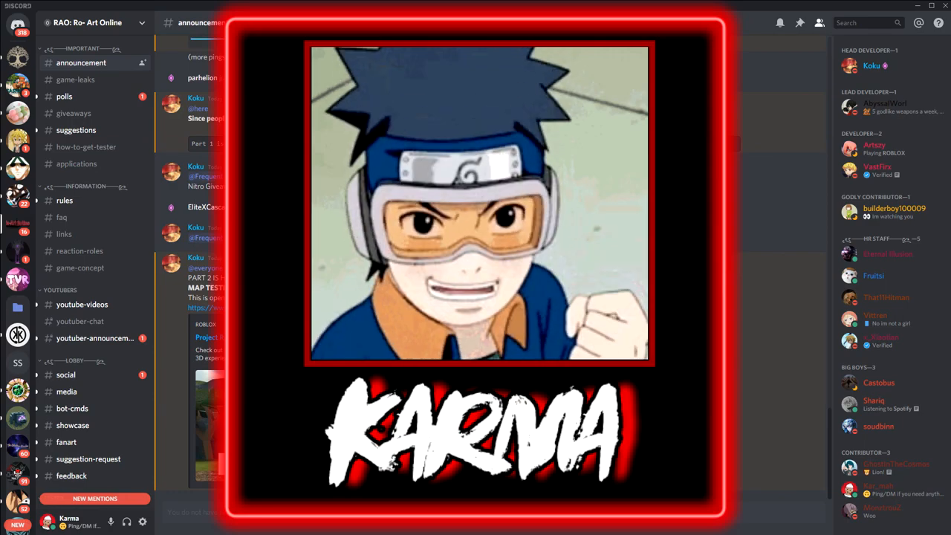
# Step: Open the game-leaks channel of the Ro-Art Online server
pyautogui.click(476, 267)
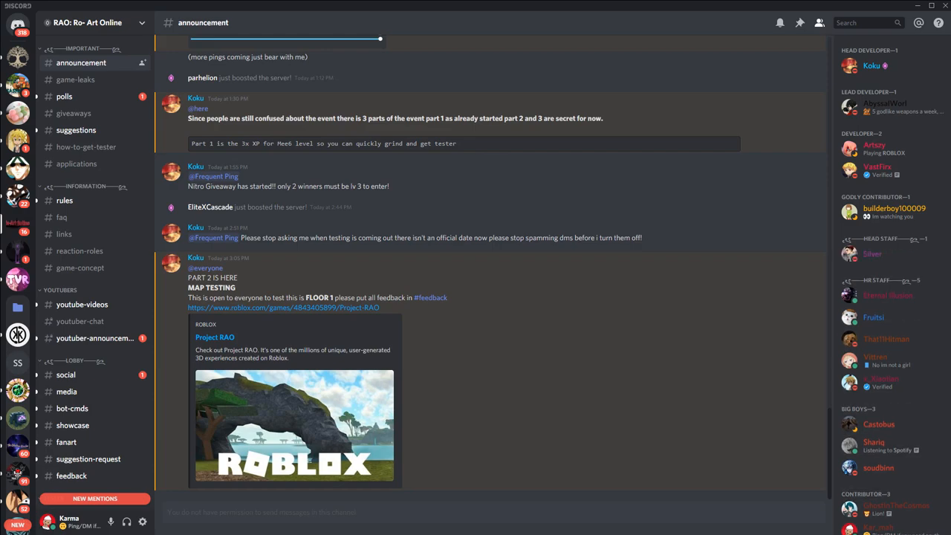
pyautogui.scroll(-3)
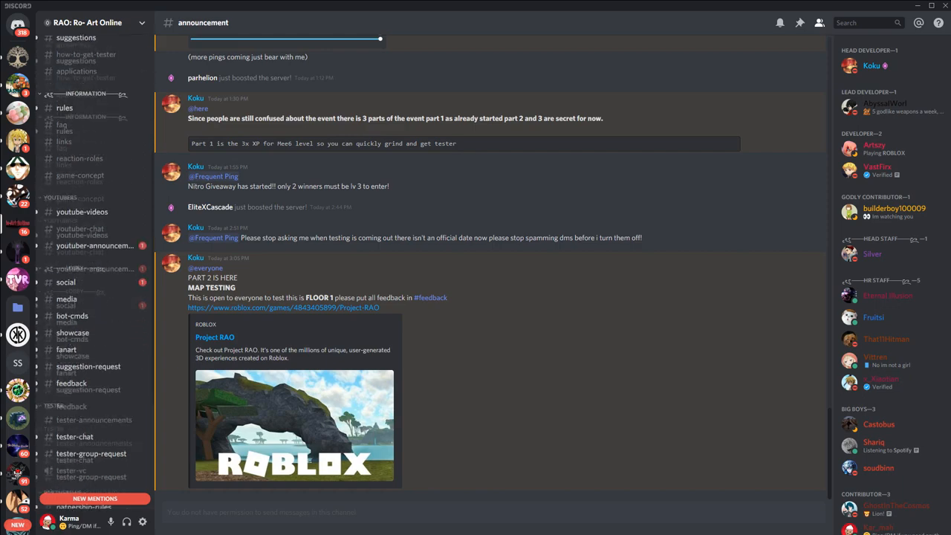
pyautogui.click(74, 202)
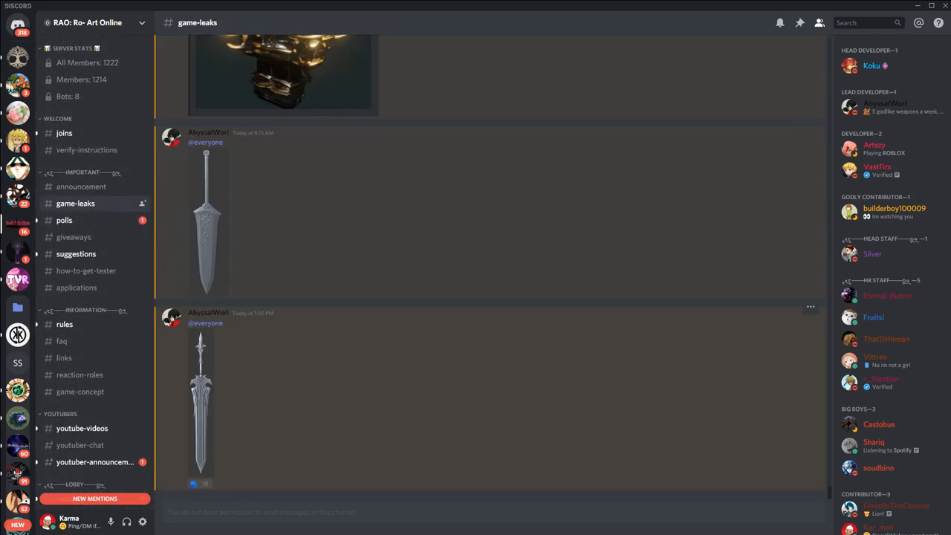
# Step: Look through the leaked sword and armour renders back to the main menu preview post
pyautogui.click(207, 401)
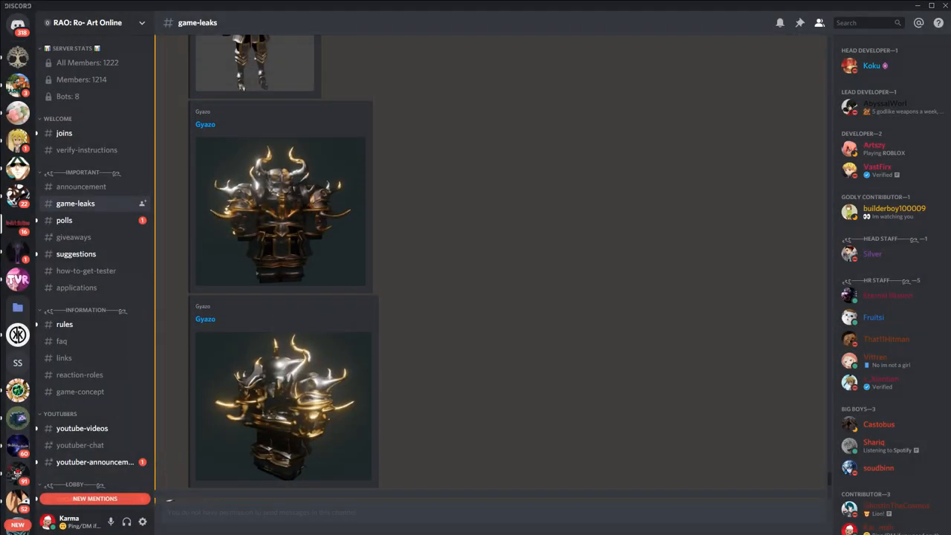
pyautogui.click(252, 63)
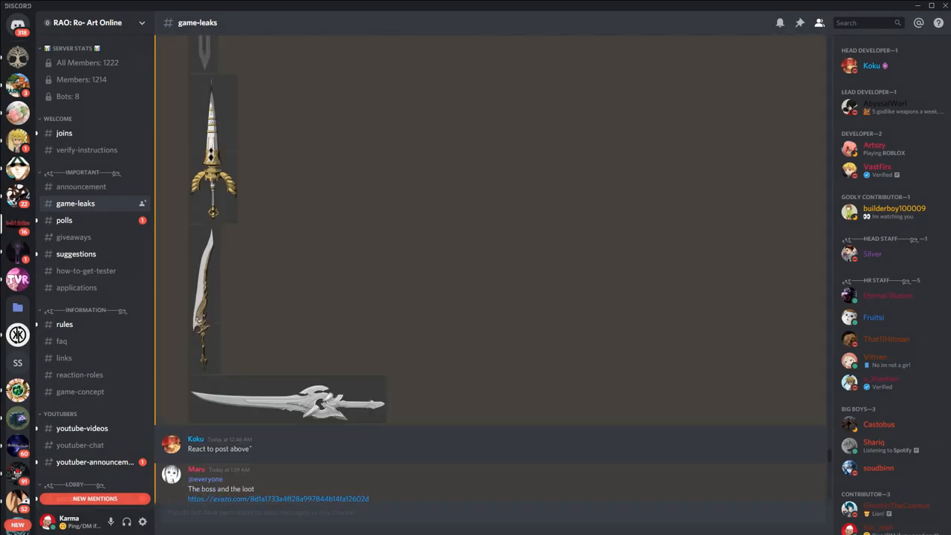
pyautogui.scroll(3)
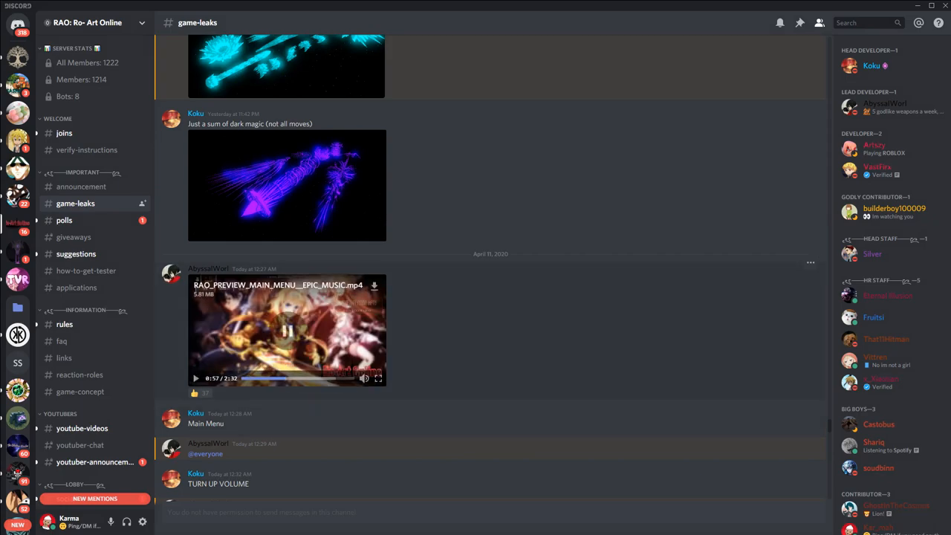
# Step: Play the RAO_PREVIEW_MAIN_MENU video full screen, then return to the game-leaks posts
pyautogui.click(264, 379)
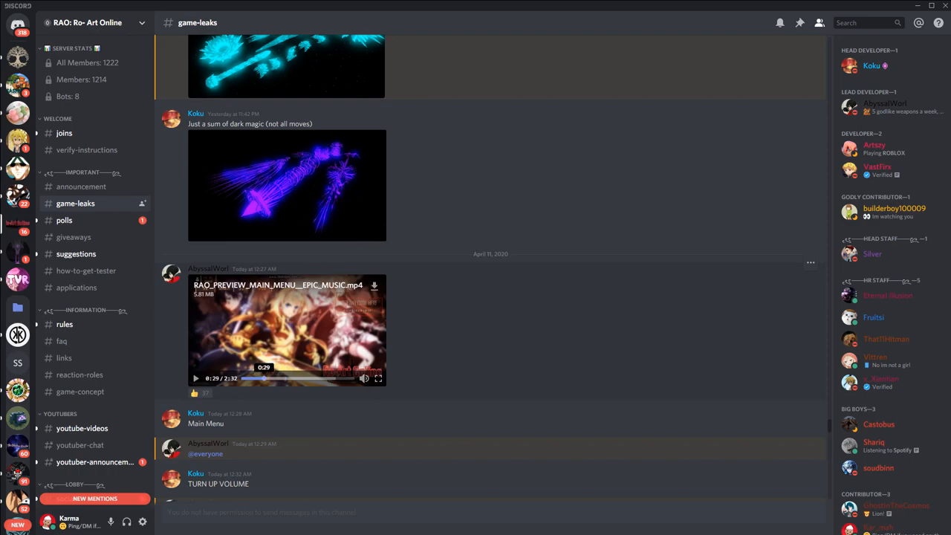
pyautogui.click(265, 379)
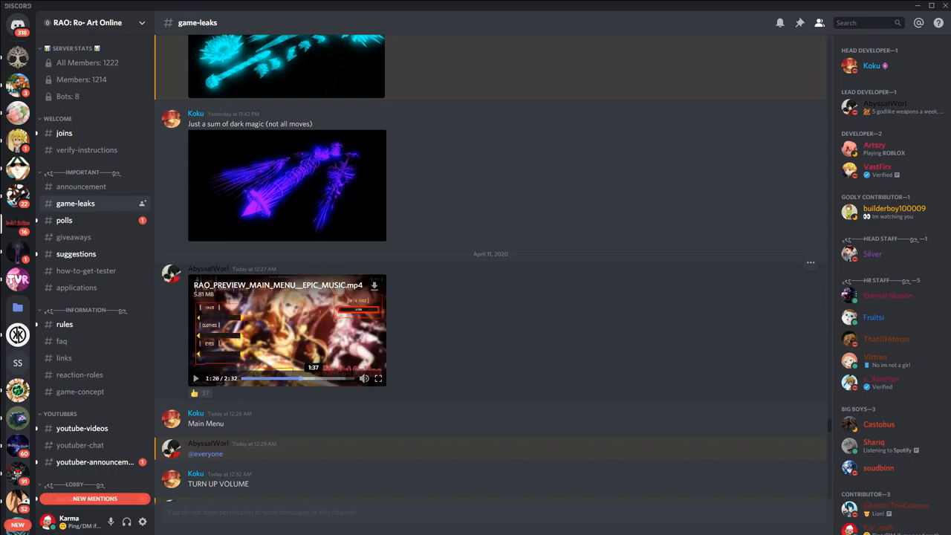
pyautogui.click(378, 379)
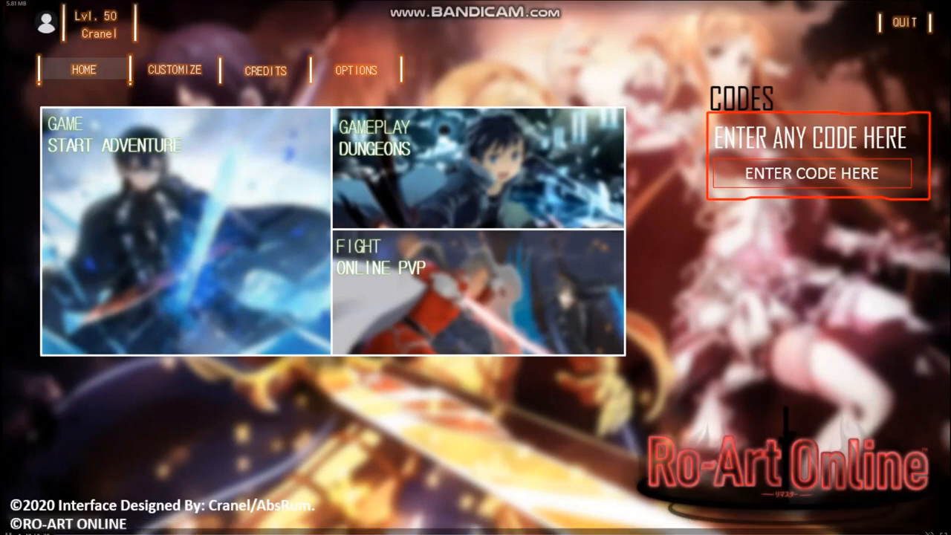
pyautogui.press('alt+tab')
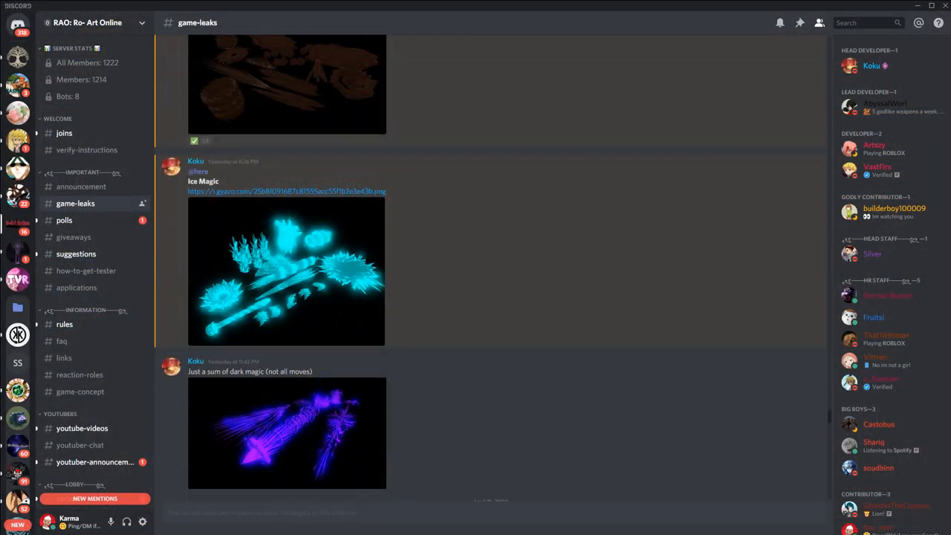
# Step: Browse older game-leaks posts with magic effects and map screenshots
pyautogui.click(285, 271)
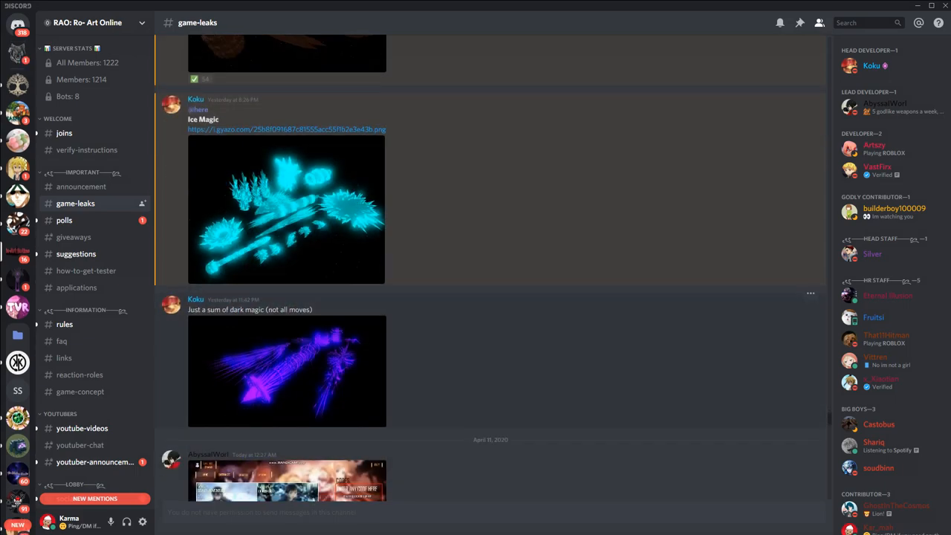
pyautogui.scroll(3)
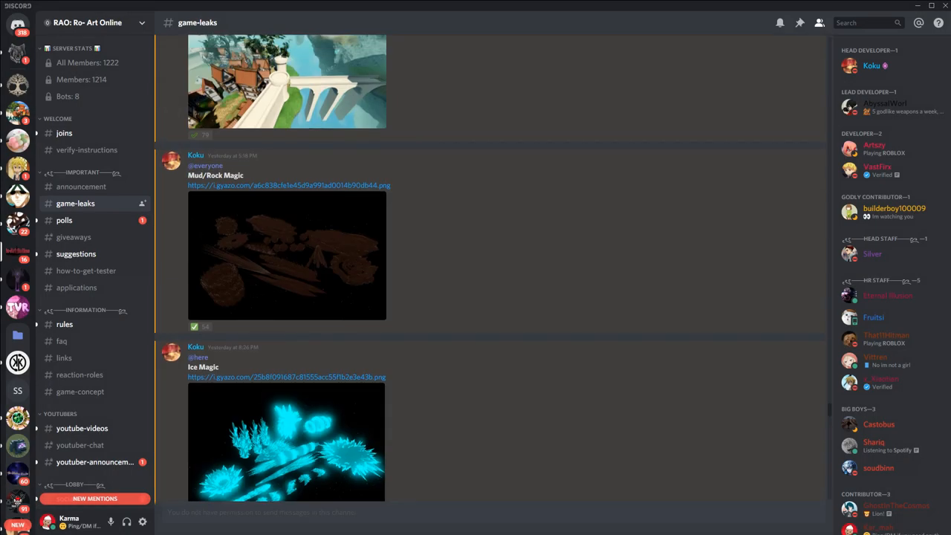
pyautogui.click(287, 255)
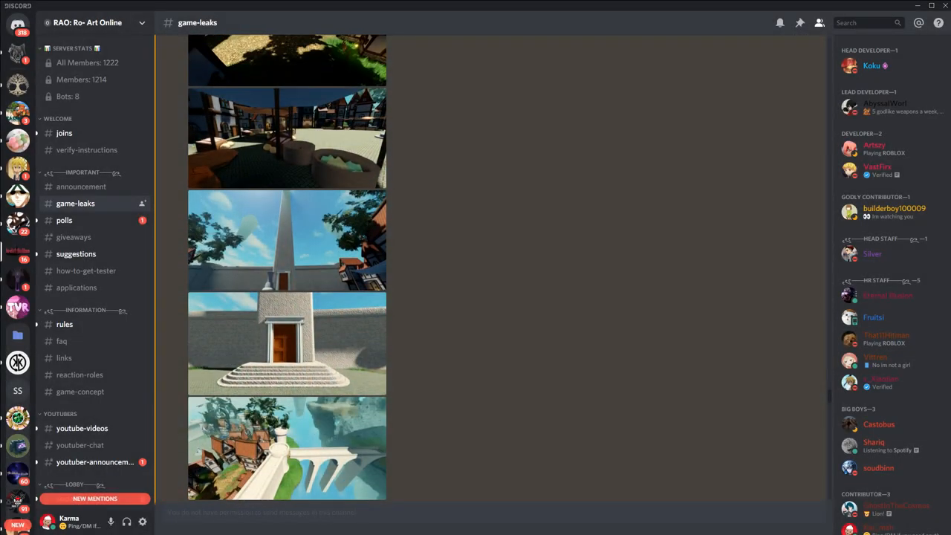
pyautogui.click(287, 449)
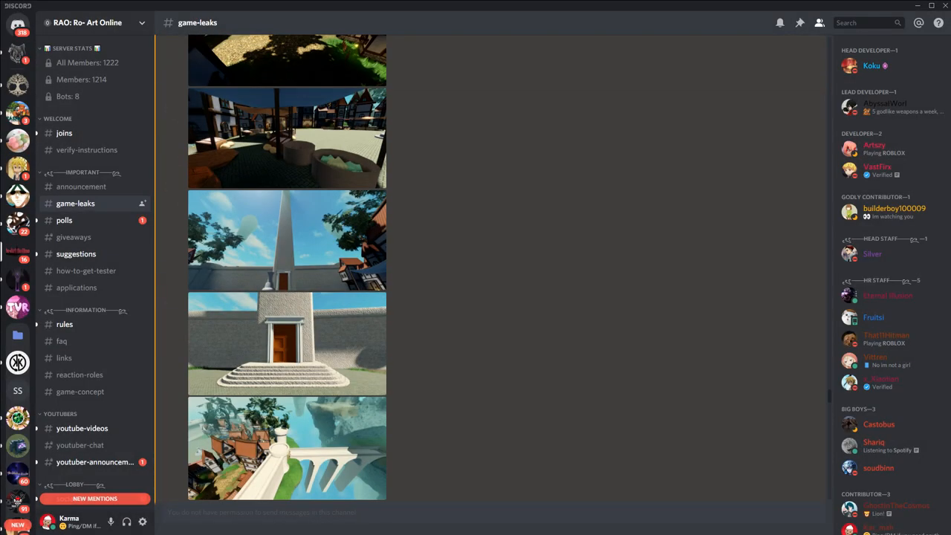
# Step: Glance at the announcement channel, then return to game-leaks and scroll further back
pyautogui.click(80, 187)
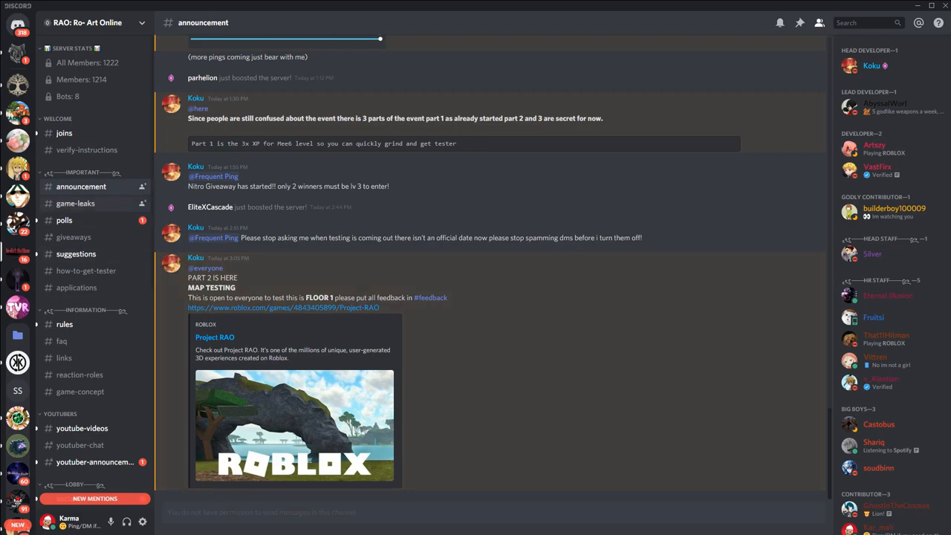
pyautogui.click(74, 203)
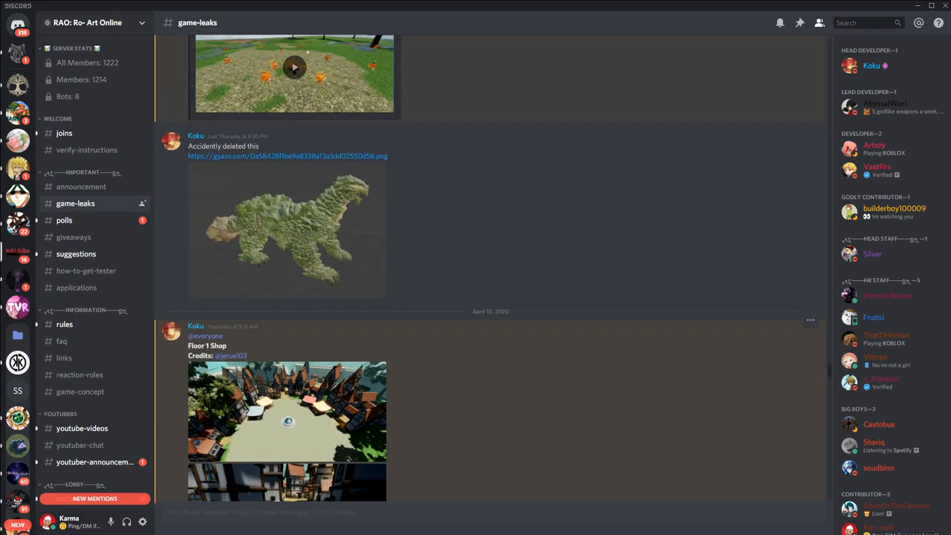
pyautogui.scroll(3)
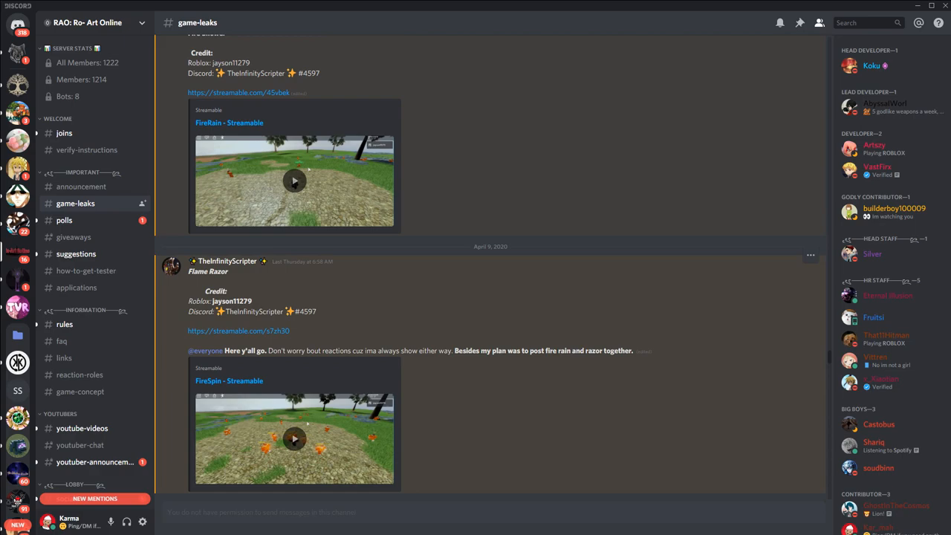
# Step: Play the Flame Razor fire spin Streamable clip
pyautogui.scroll(-3)
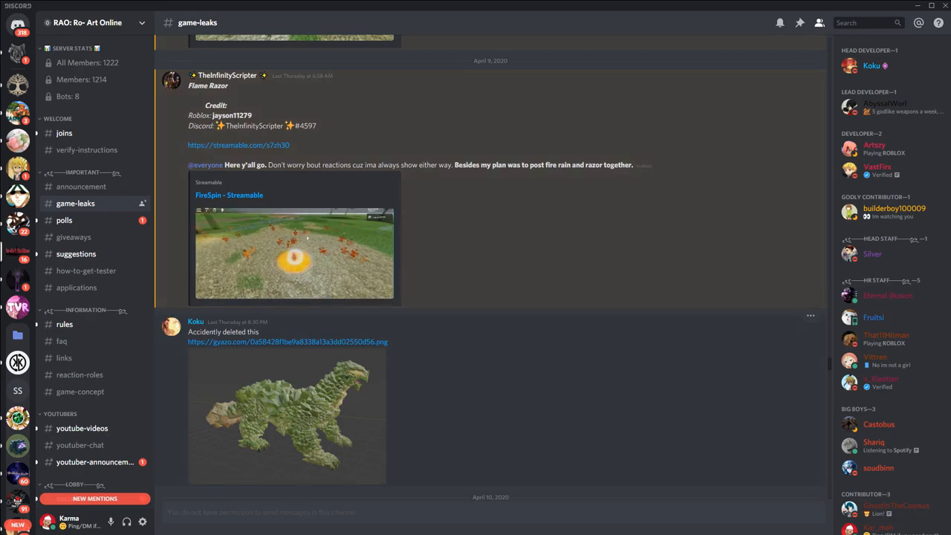
pyautogui.click(294, 256)
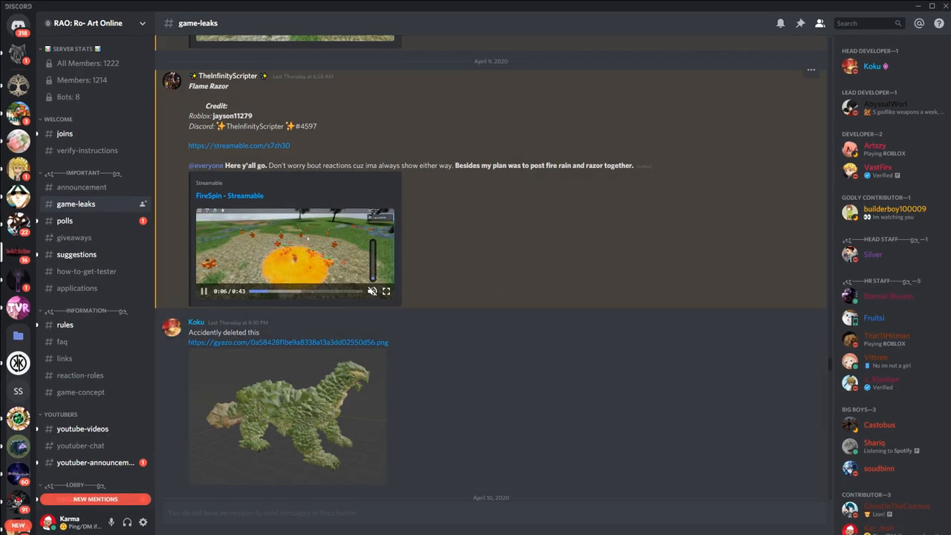
pyautogui.click(386, 290)
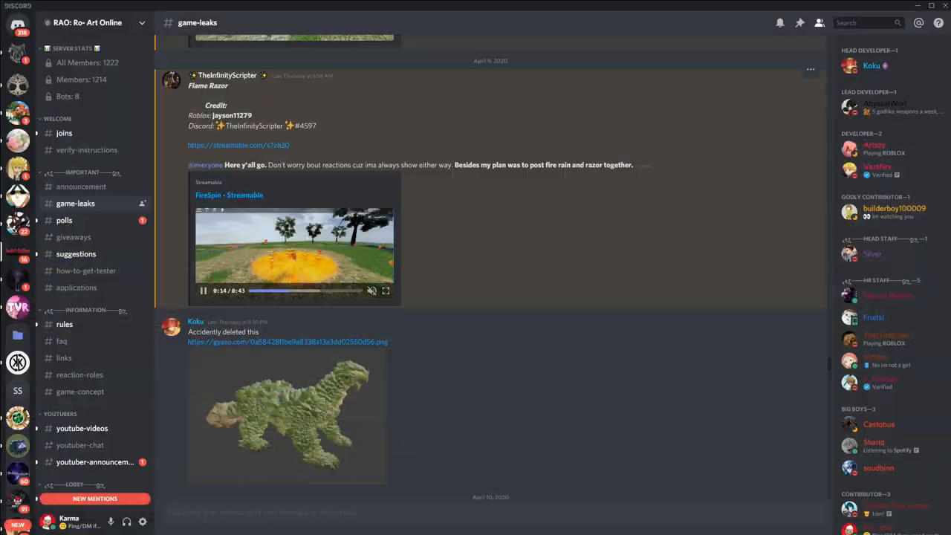
# Step: Move back to the older axe renders and the Flame Pillar post
pyautogui.scroll(-3)
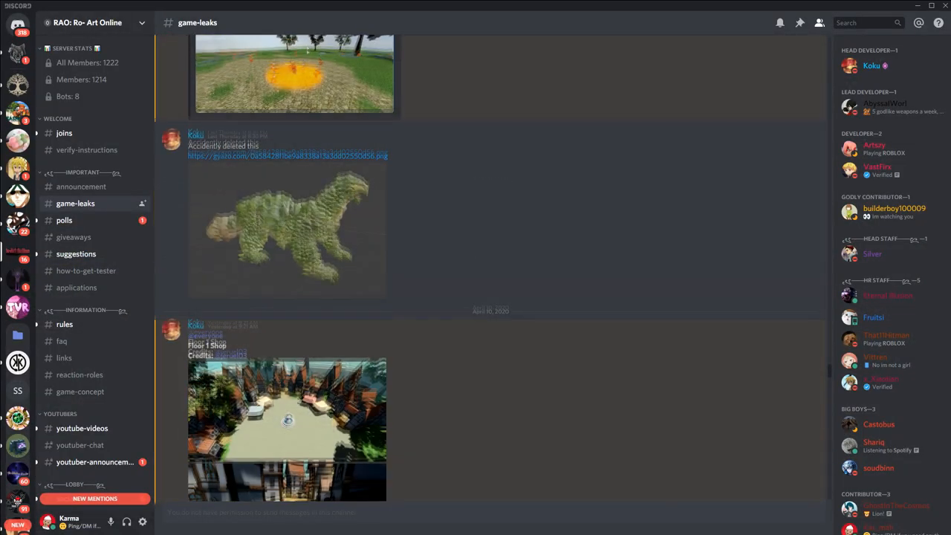
pyautogui.click(286, 226)
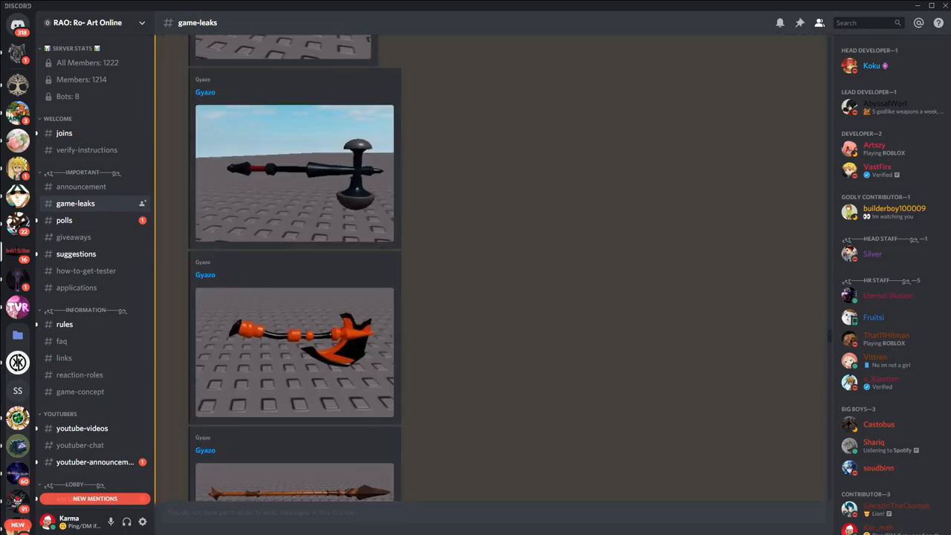
pyautogui.click(295, 479)
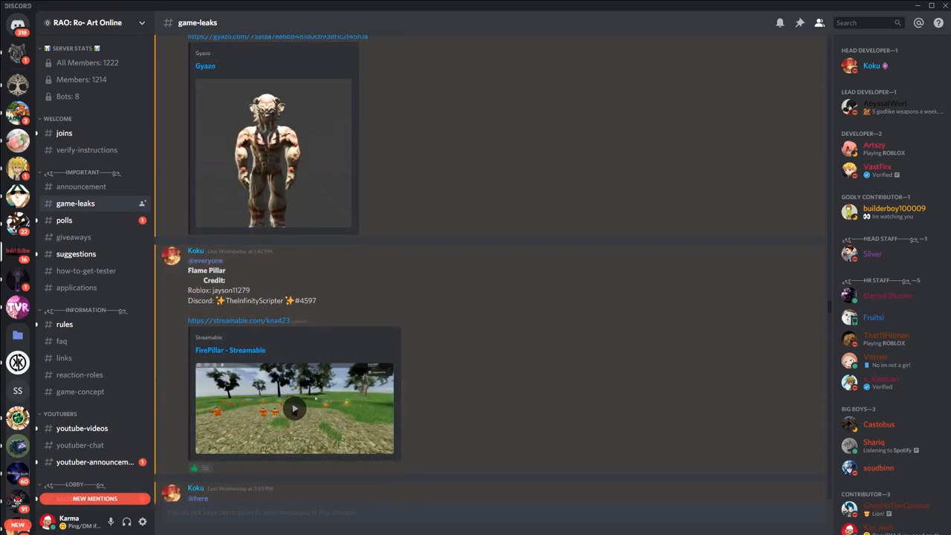
# Step: Play the Flame Pillar clip and browse the weapon and boss showcase above it
pyautogui.click(294, 411)
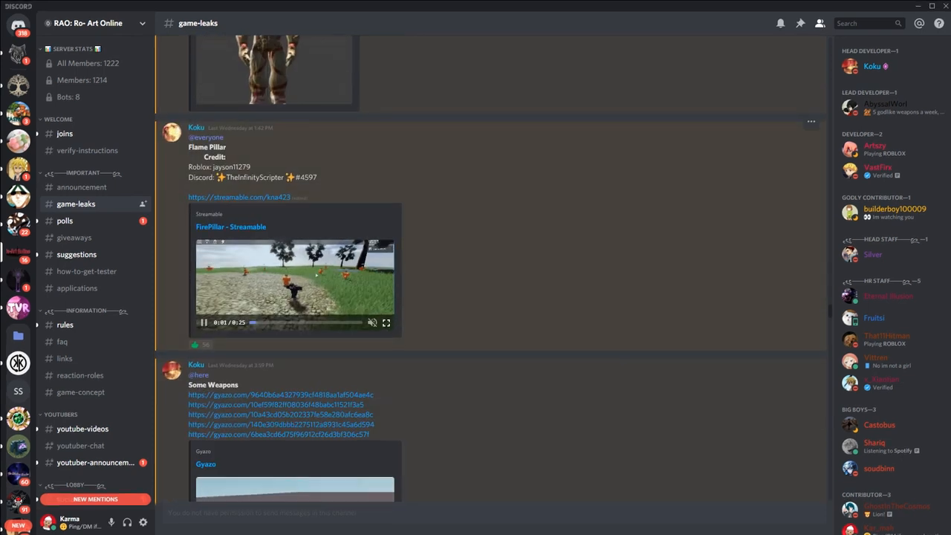
pyautogui.click(386, 323)
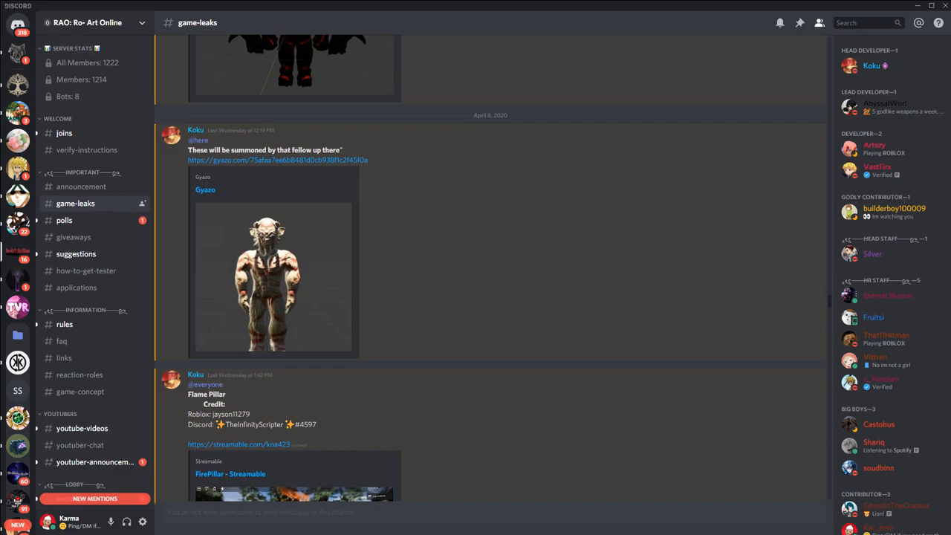
pyautogui.click(274, 279)
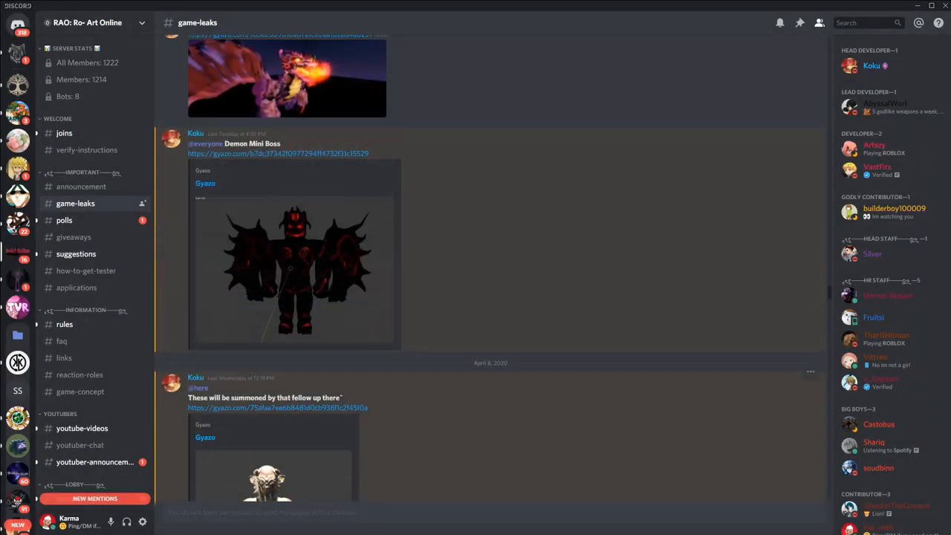
pyautogui.scroll(3)
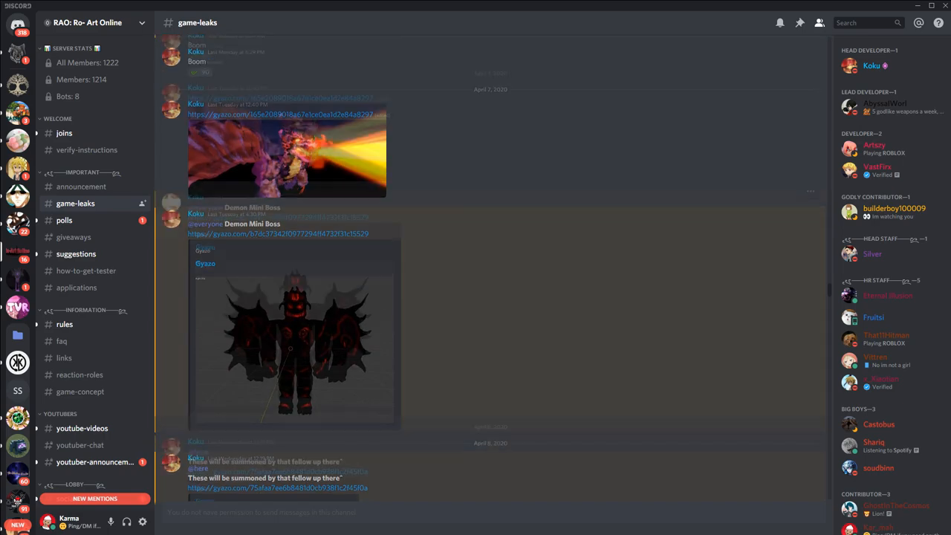
pyautogui.scroll(3)
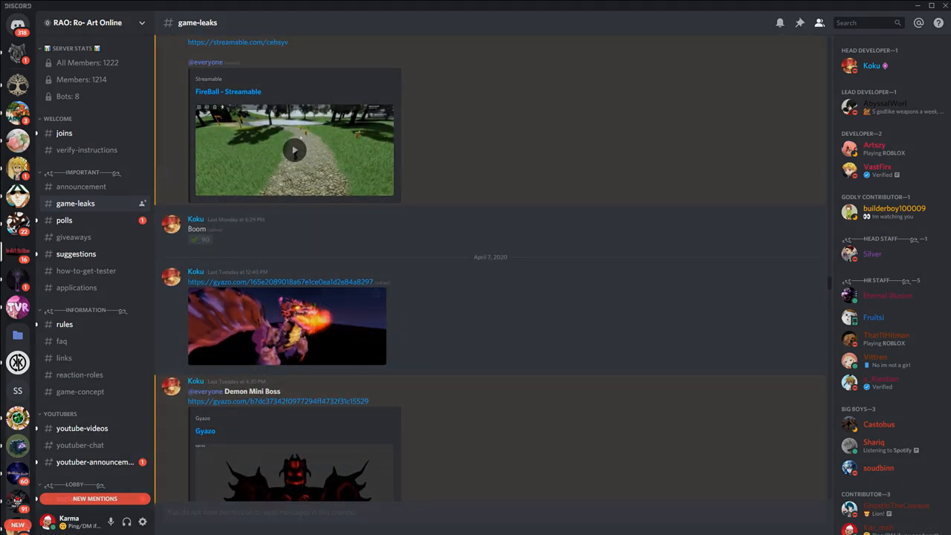
pyautogui.click(286, 326)
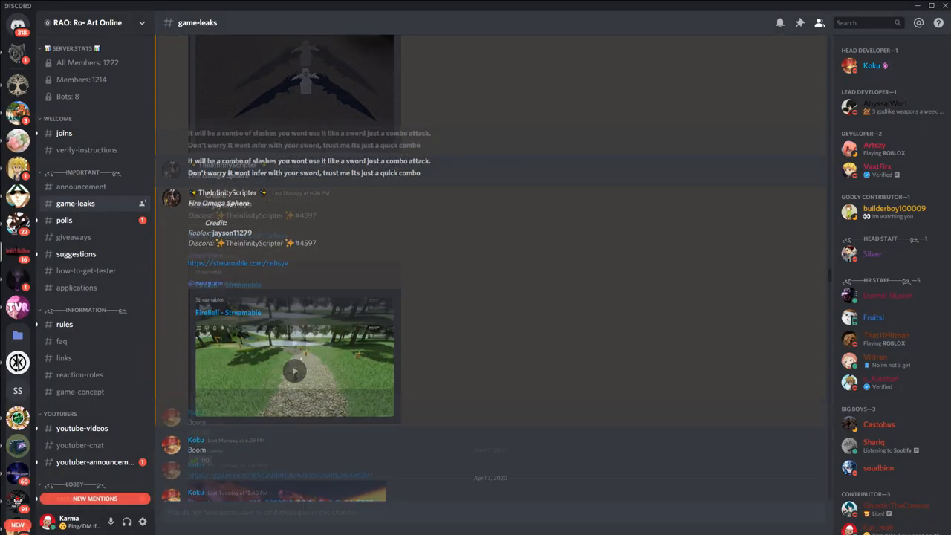
# Step: Scroll back to the first post with the Sword Skill Charge and Arrow release effects
pyautogui.click(305, 81)
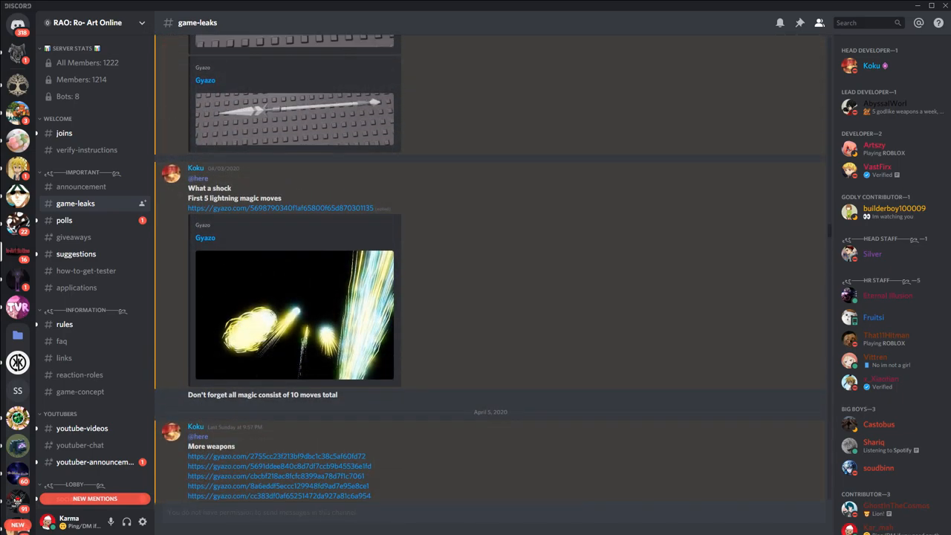
pyautogui.scroll(3)
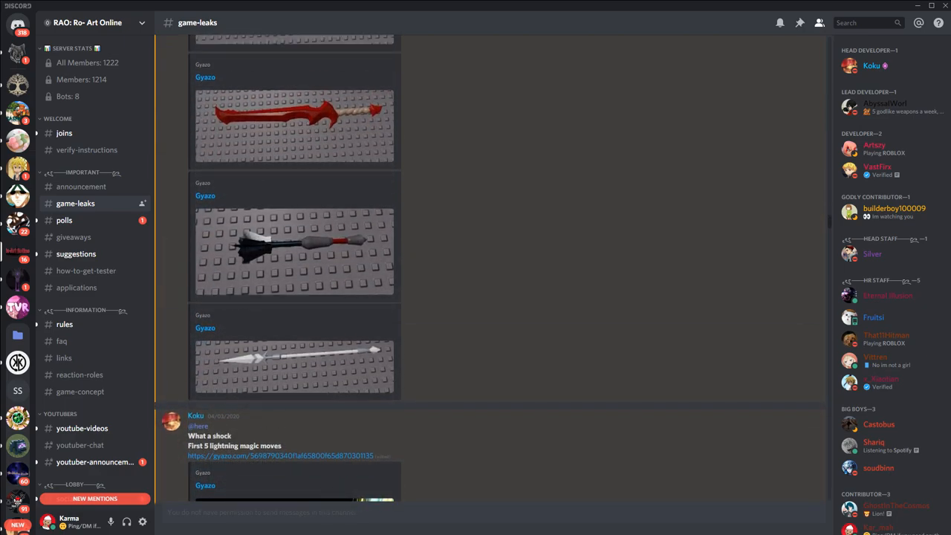
pyautogui.scroll(-3)
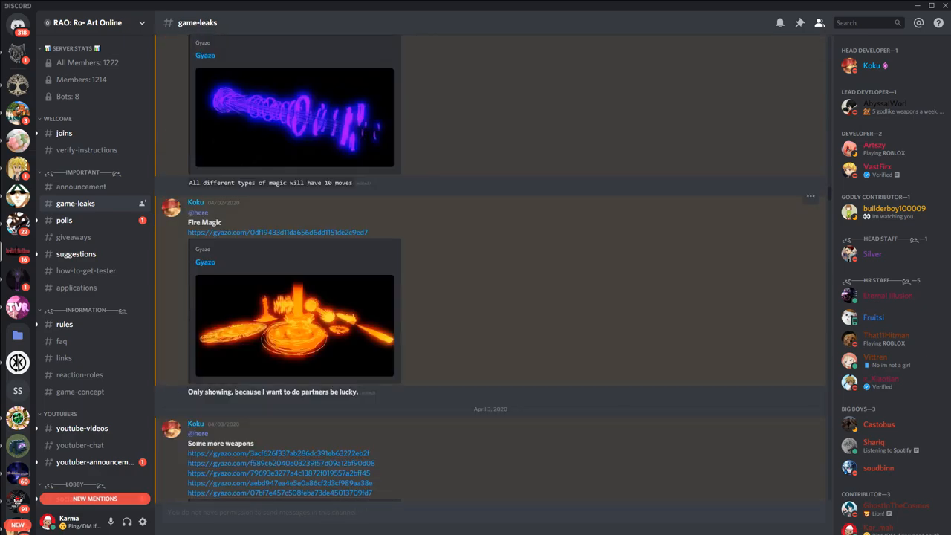
pyautogui.scroll(3)
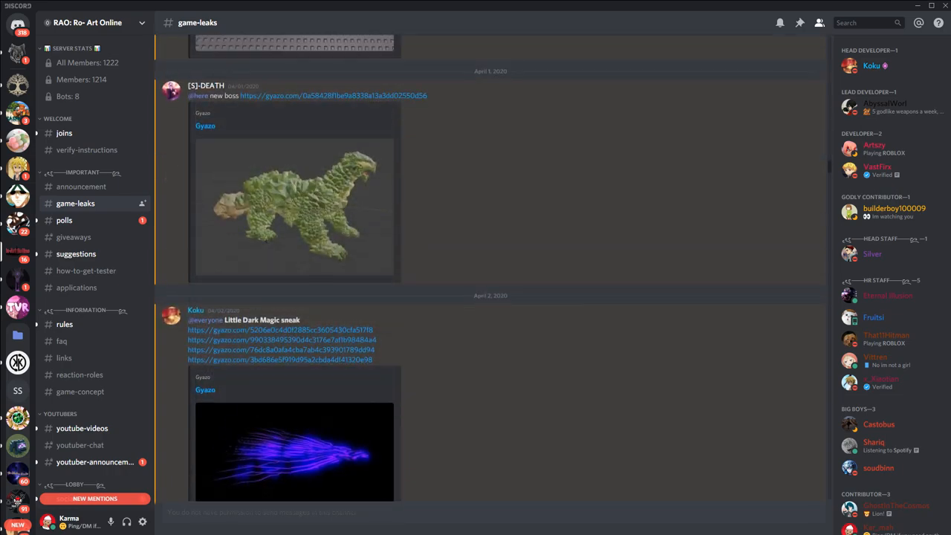
pyautogui.scroll(3)
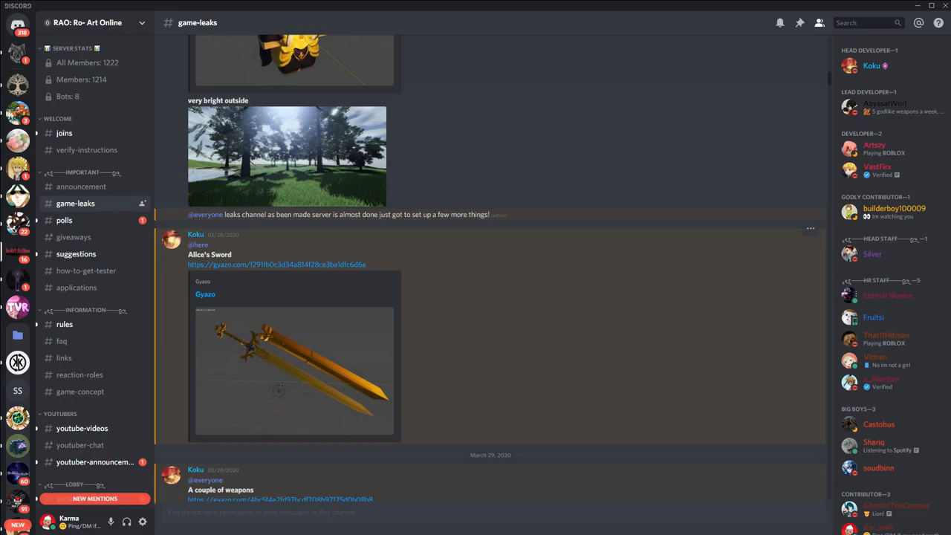
pyautogui.scroll(3)
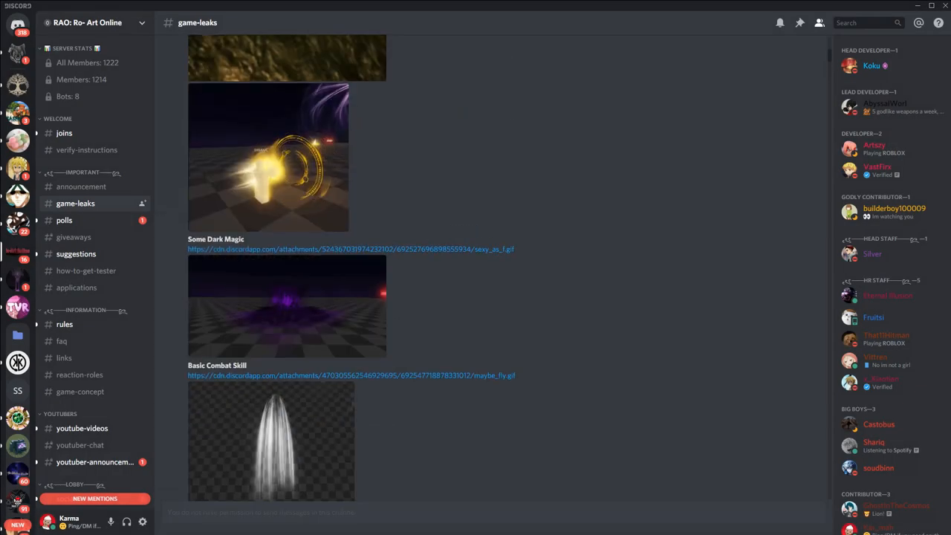
pyautogui.click(268, 156)
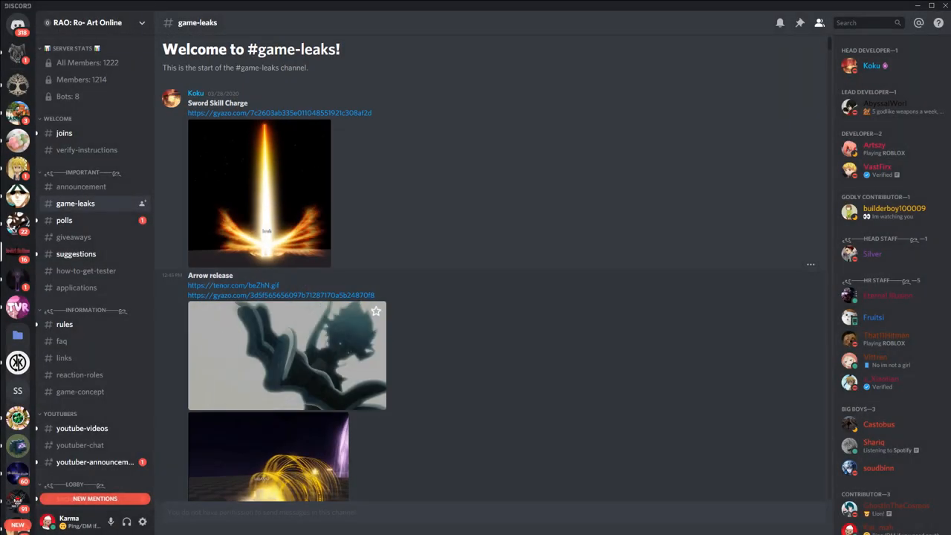
# Step: Glance at the weapon previews, then switch to the how-to-get-tester channel
pyautogui.click(285, 355)
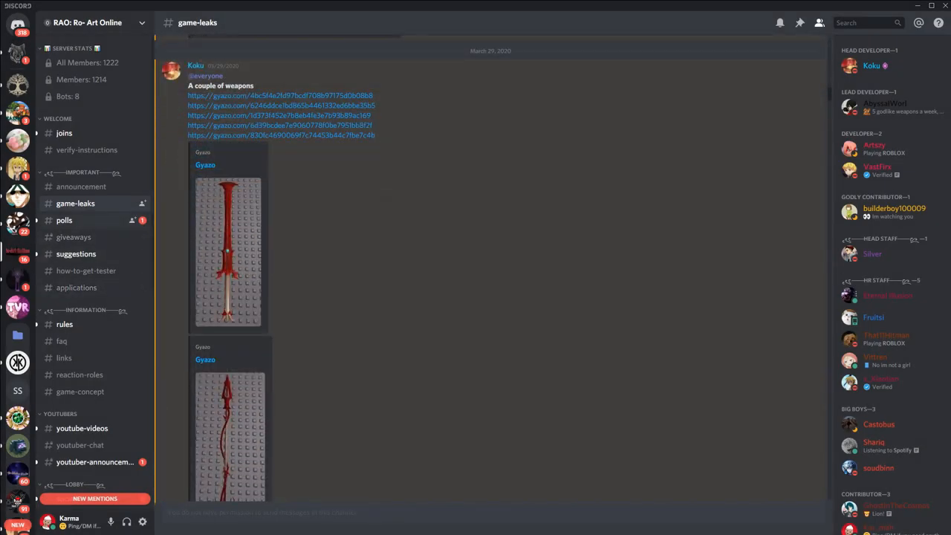
pyautogui.scroll(-3)
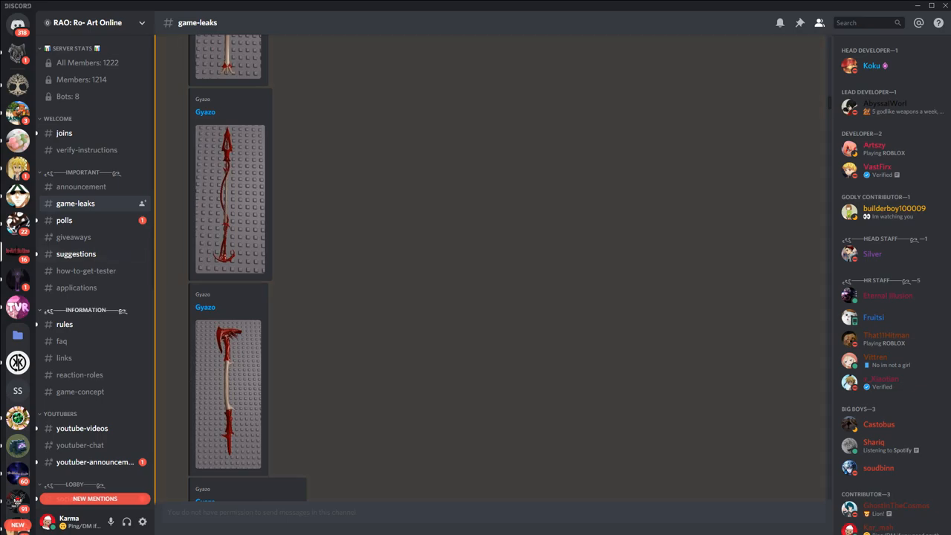
pyautogui.click(86, 270)
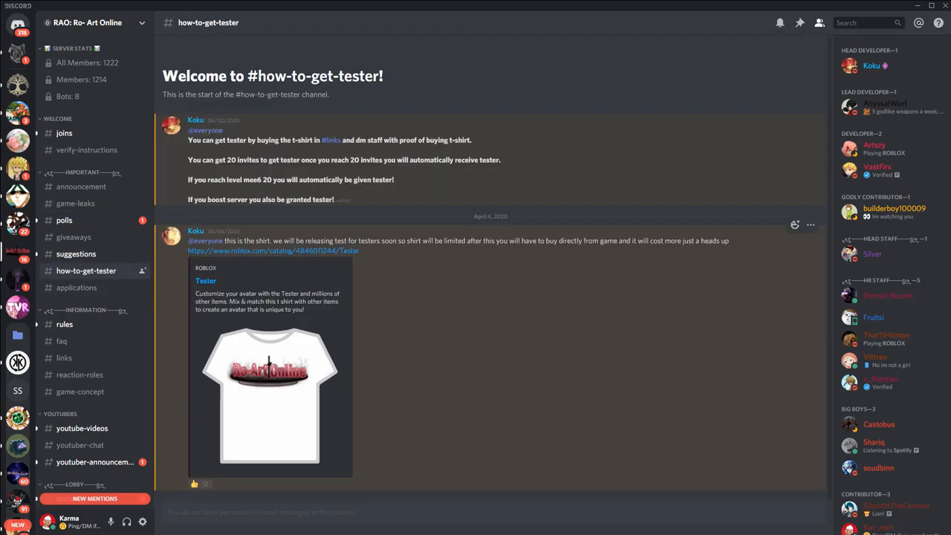
pyautogui.moveTo(490, 148)
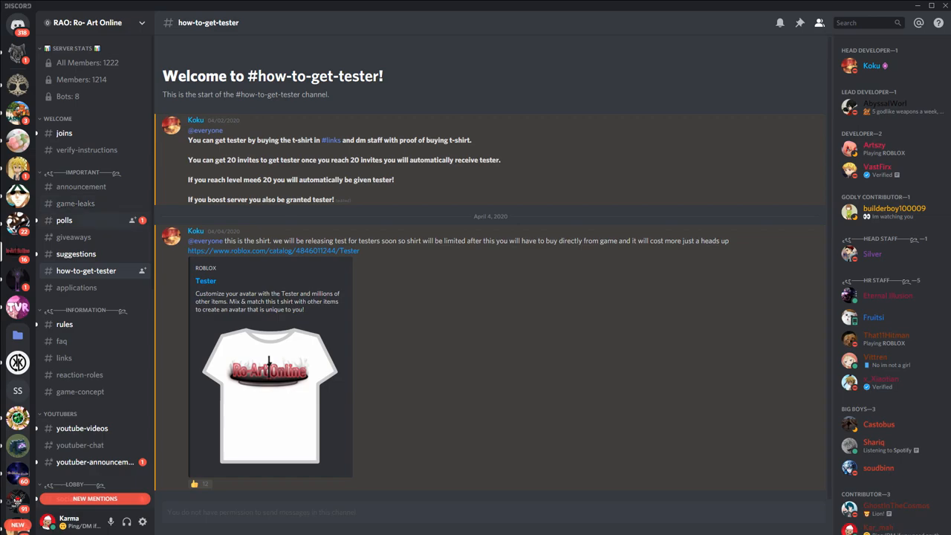
# Step: After reading the tester requirements, switch to the giveaways channel
pyautogui.click(73, 238)
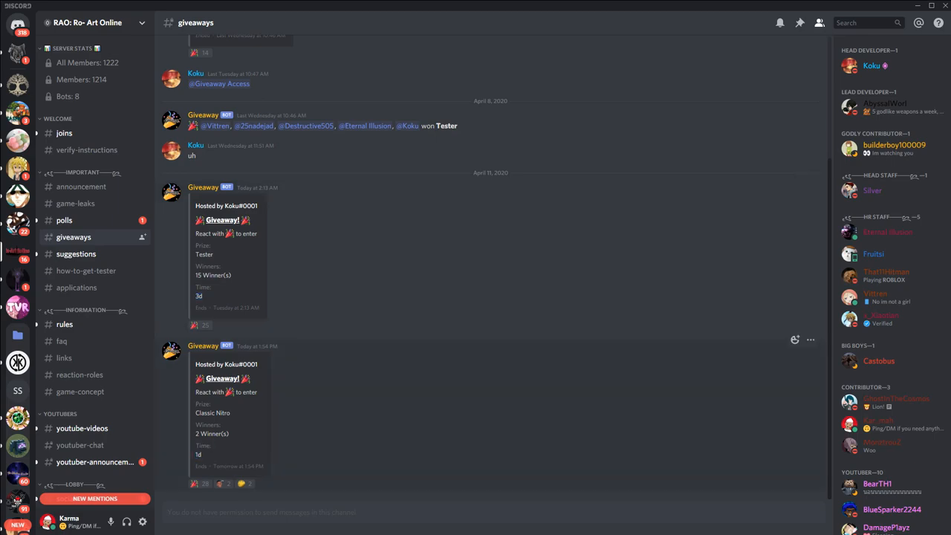
# Step: Review the Tester and Classic Nitro giveaways, then switch to the social channel
pyautogui.scroll(3)
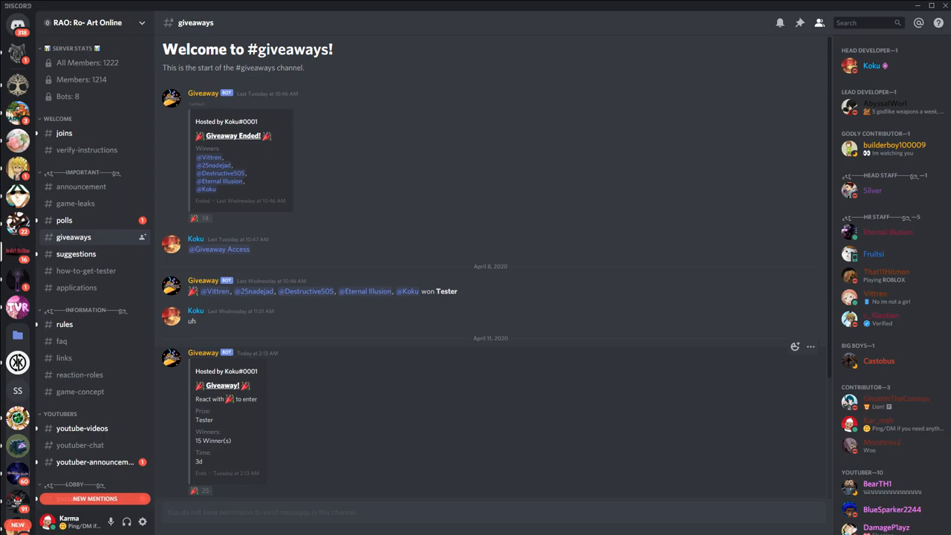
pyautogui.doubleClick(214, 440)
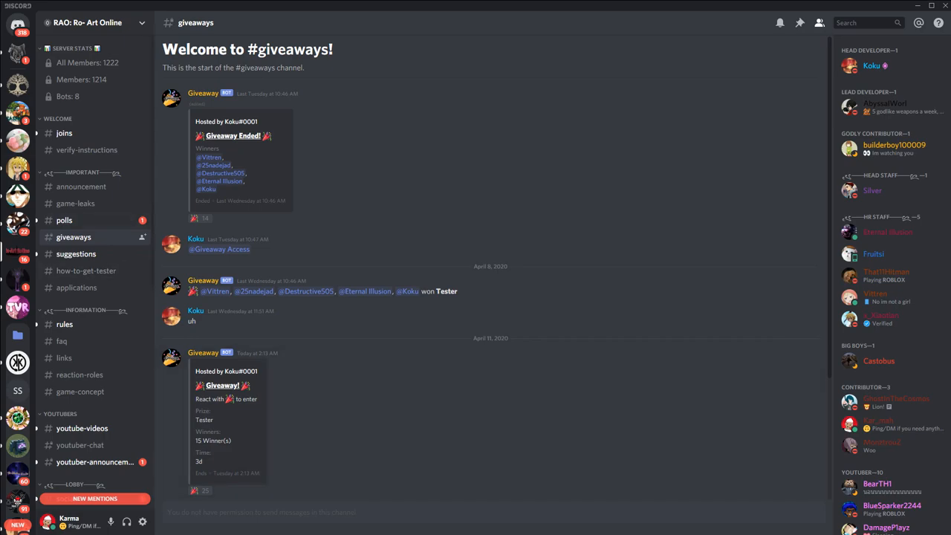
pyautogui.moveTo(86, 271)
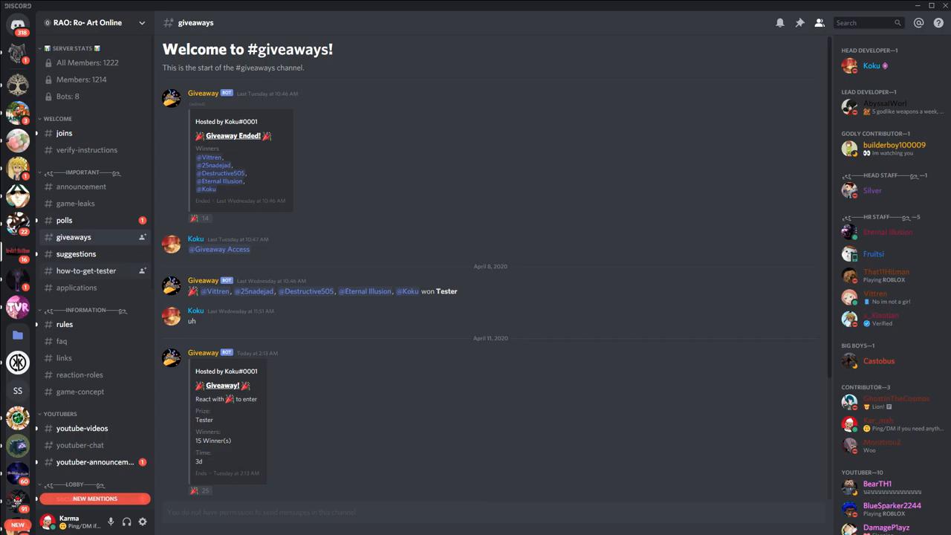
pyautogui.moveTo(63, 340)
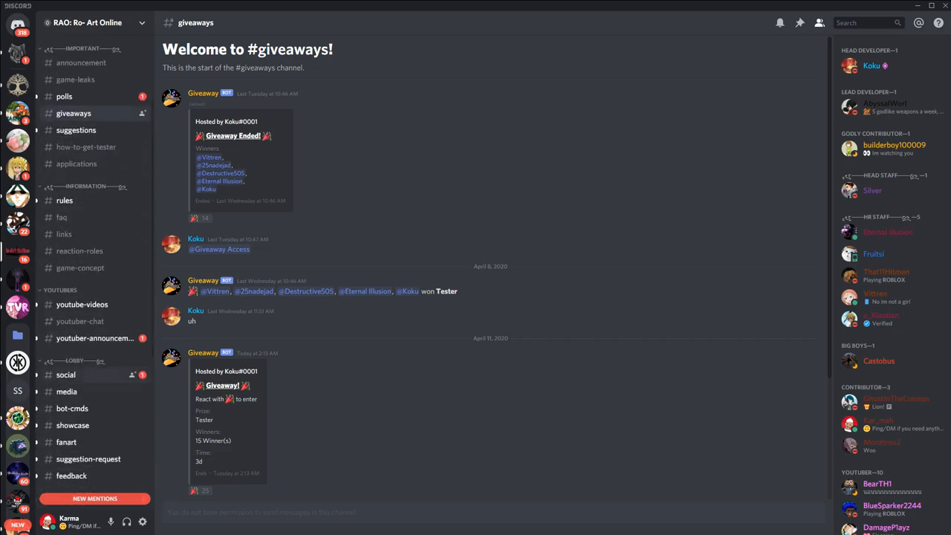
pyautogui.click(65, 375)
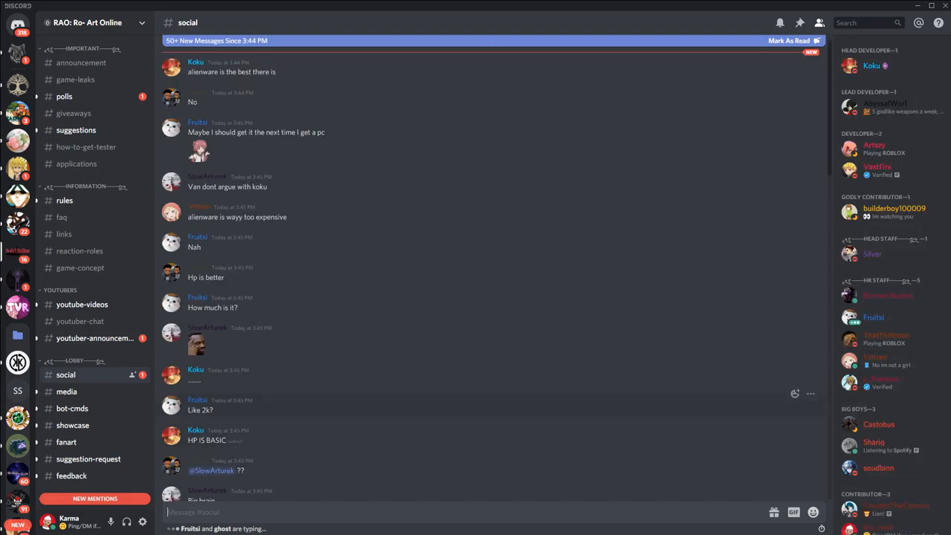
# Step: Skim the social chat about Alienware and HP computers, then return to how-to-get-tester
pyautogui.scroll(-3)
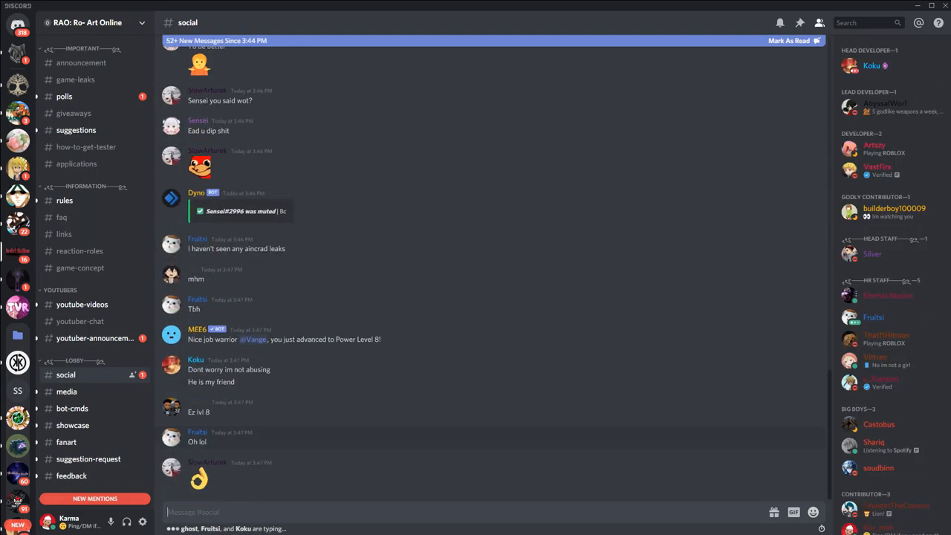
pyautogui.scroll(-3)
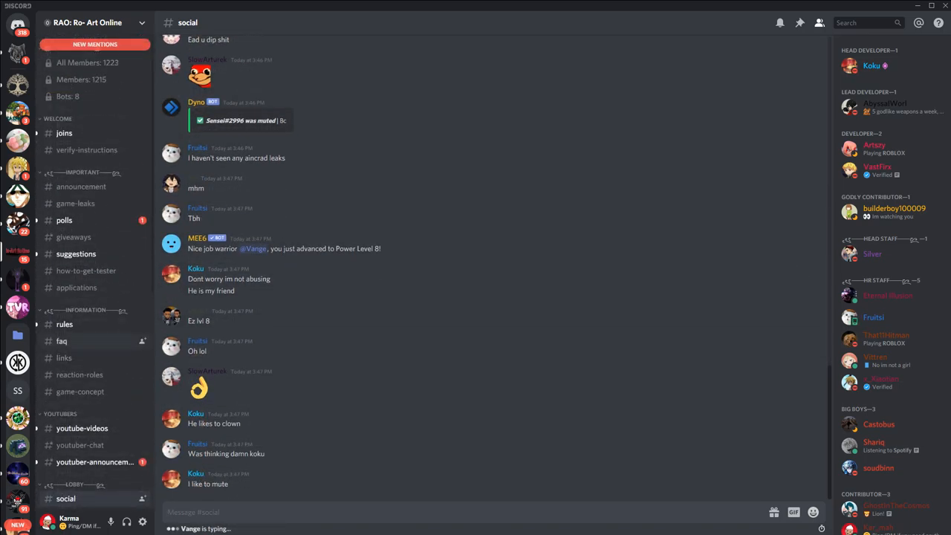
pyautogui.click(86, 270)
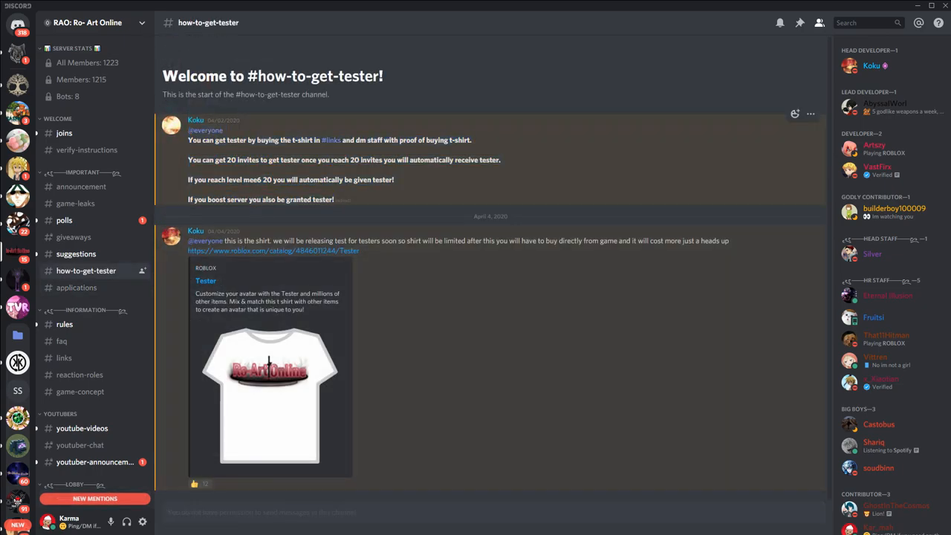
# Step: Return to game-leaks and scroll down through magic effects to the recent greatsword posts
pyautogui.click(75, 202)
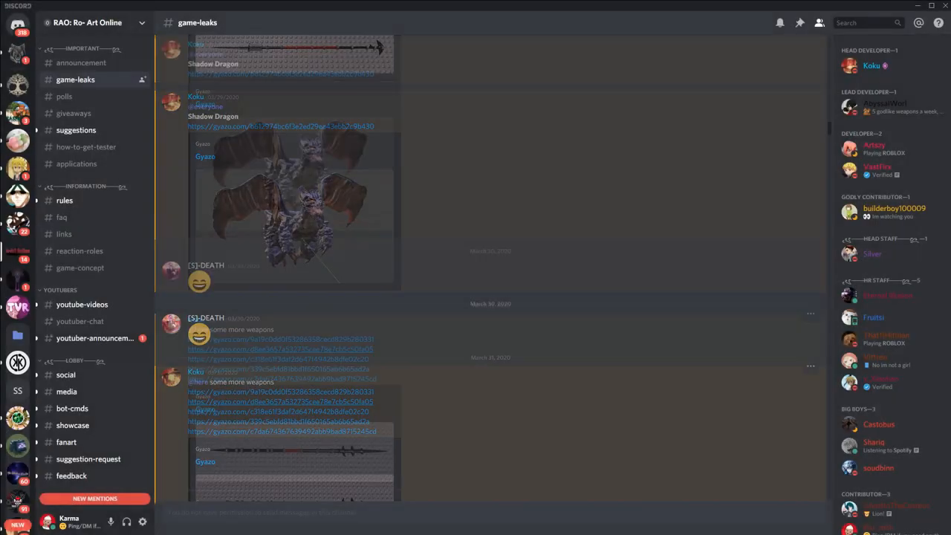
pyautogui.scroll(-3)
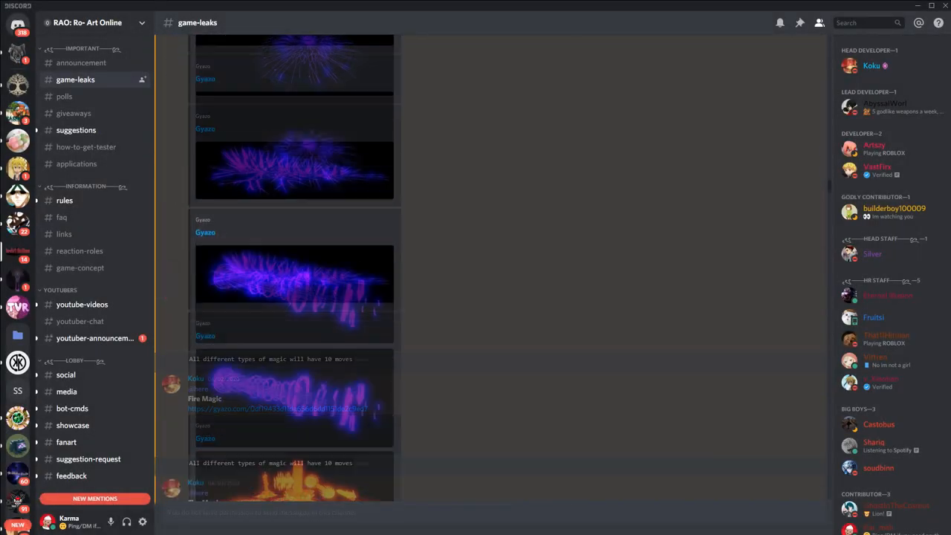
pyautogui.scroll(-3)
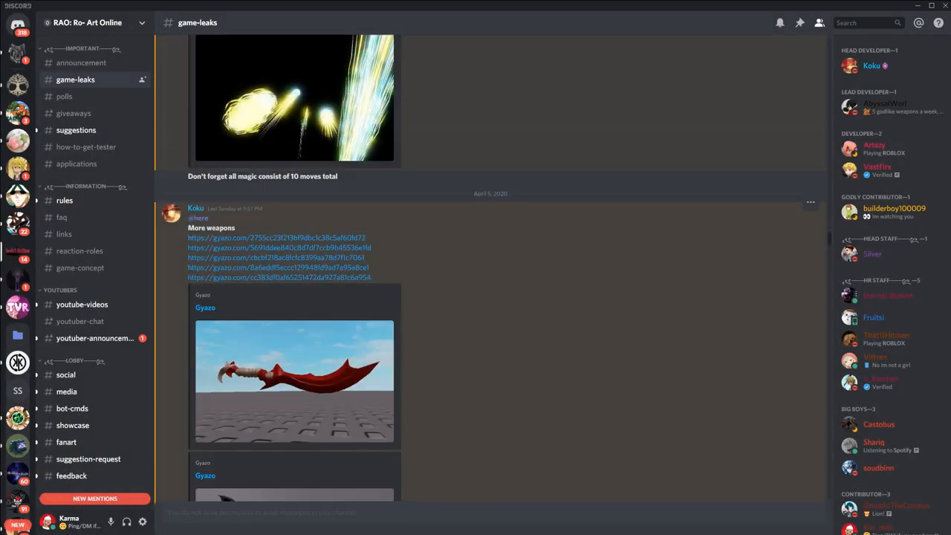
pyautogui.scroll(-3)
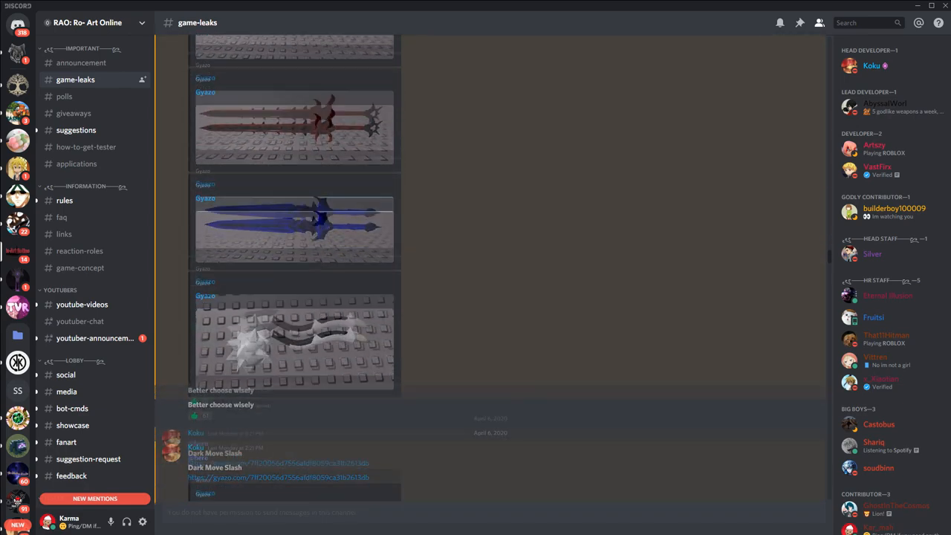
pyautogui.scroll(-3)
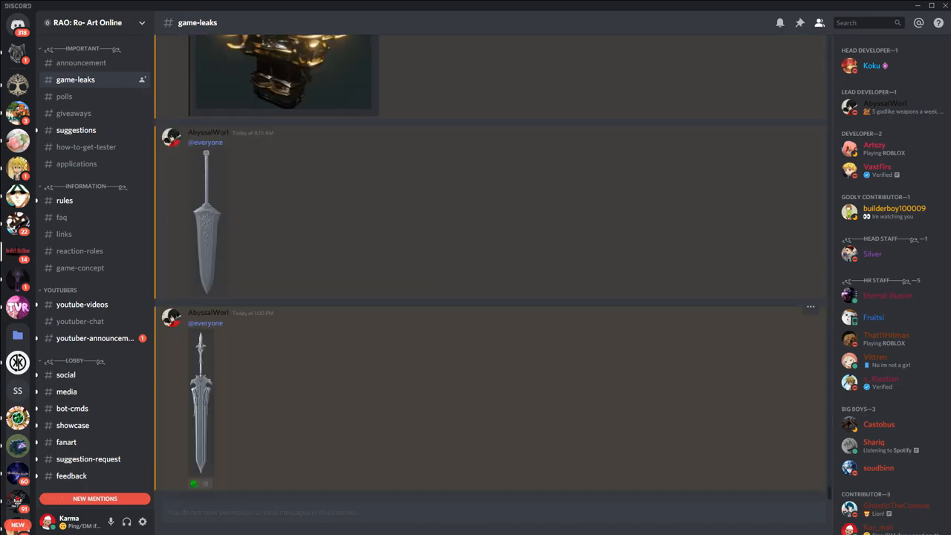